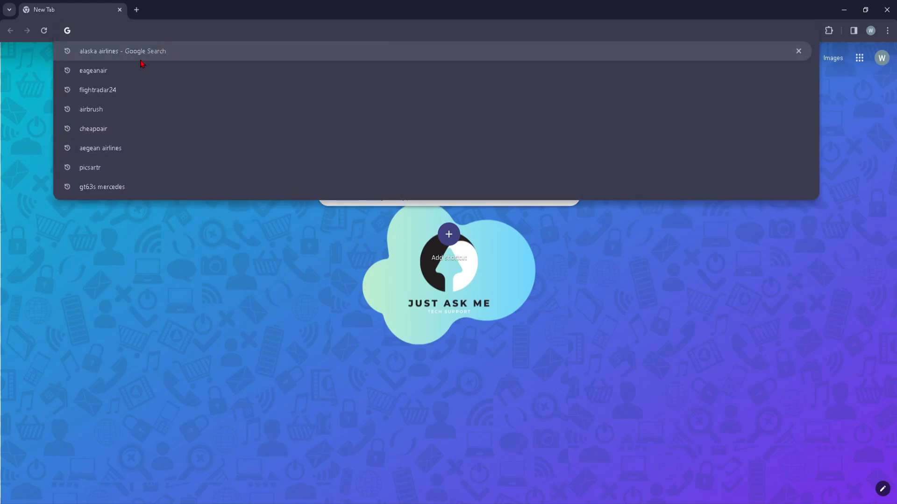
Return to the 'alaska airlines' Google search and reach the Alaska Airlines site footer
click(125, 50)
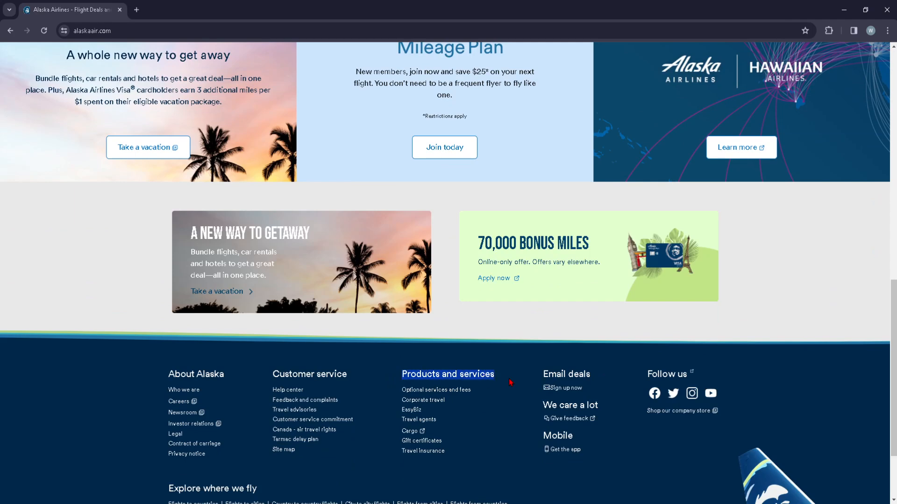
mouse_move(421, 395)
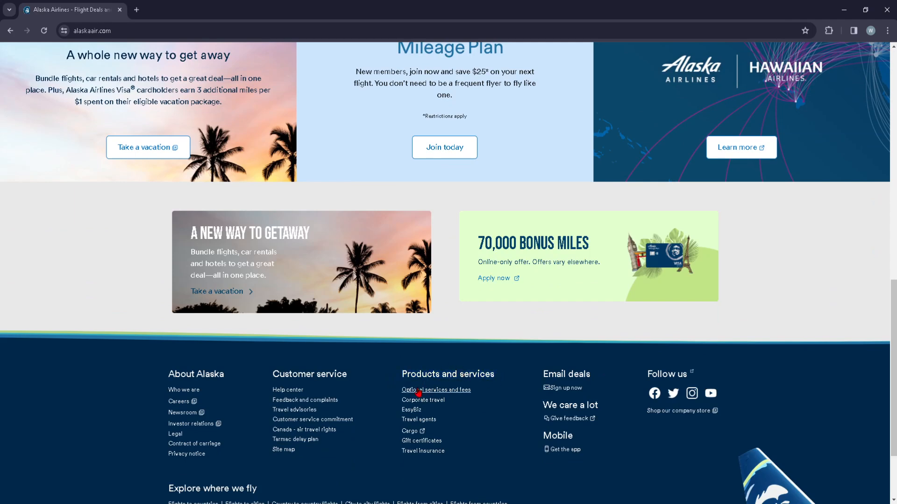
Go to Optional services and fees from the footer and highlight the peak-travel checked-bag note
click(435, 389)
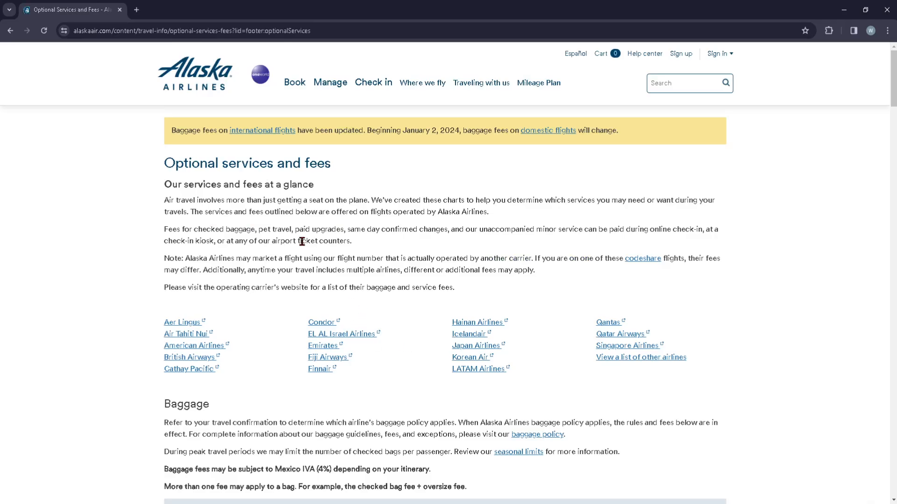
mouse_move(253, 197)
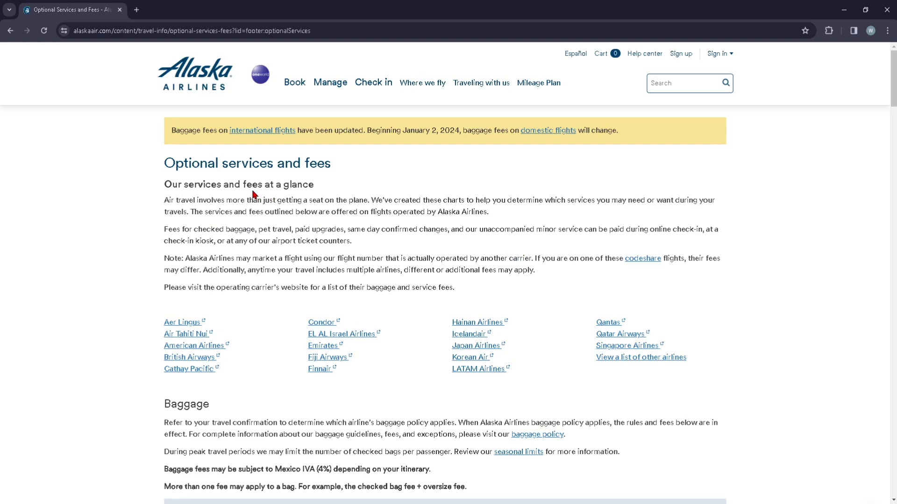
scroll(down, 3)
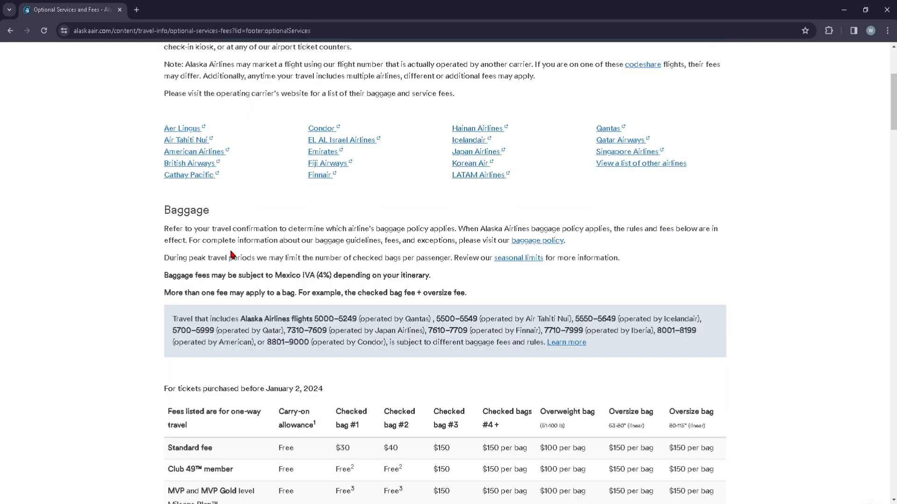
drag(165, 228, 483, 240)
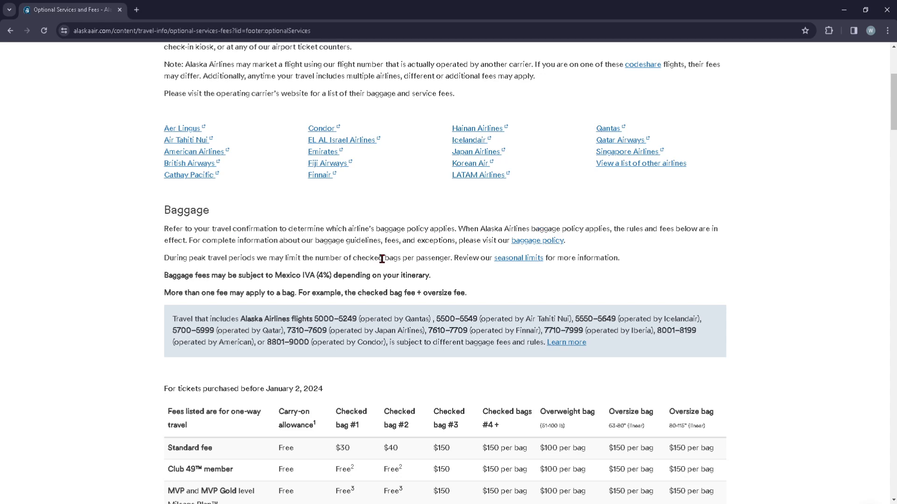
double_click(370, 258)
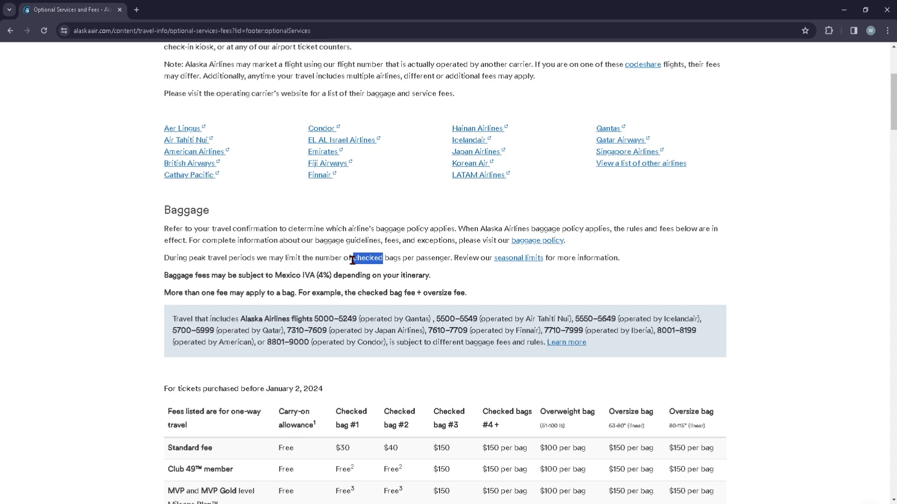
Bring the baggage fee table into view and select its first rows
scroll(down, 3)
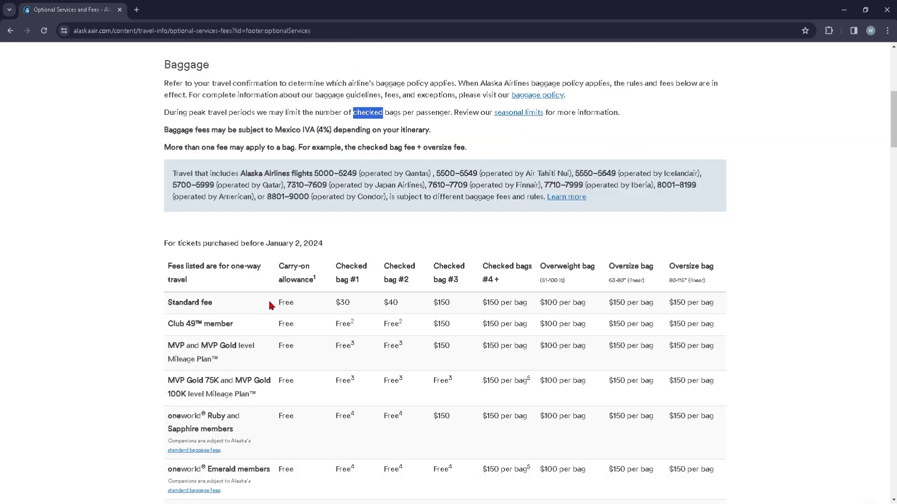
drag(284, 302, 393, 359)
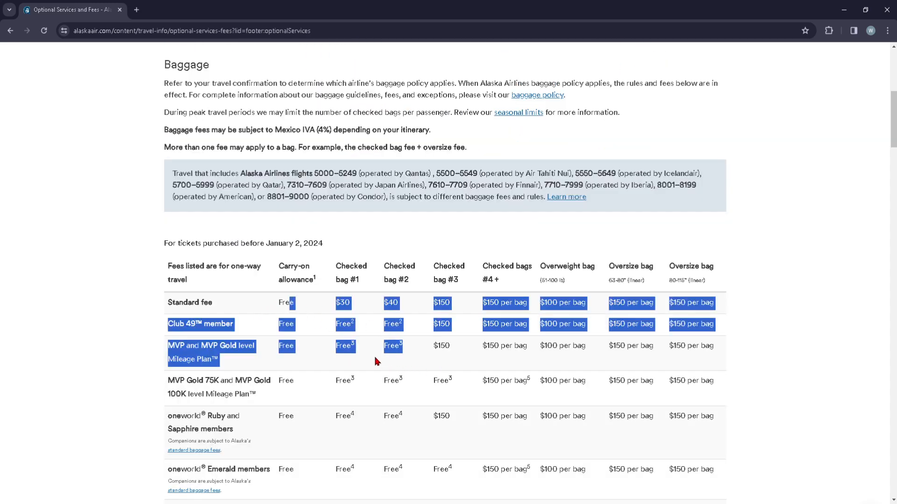